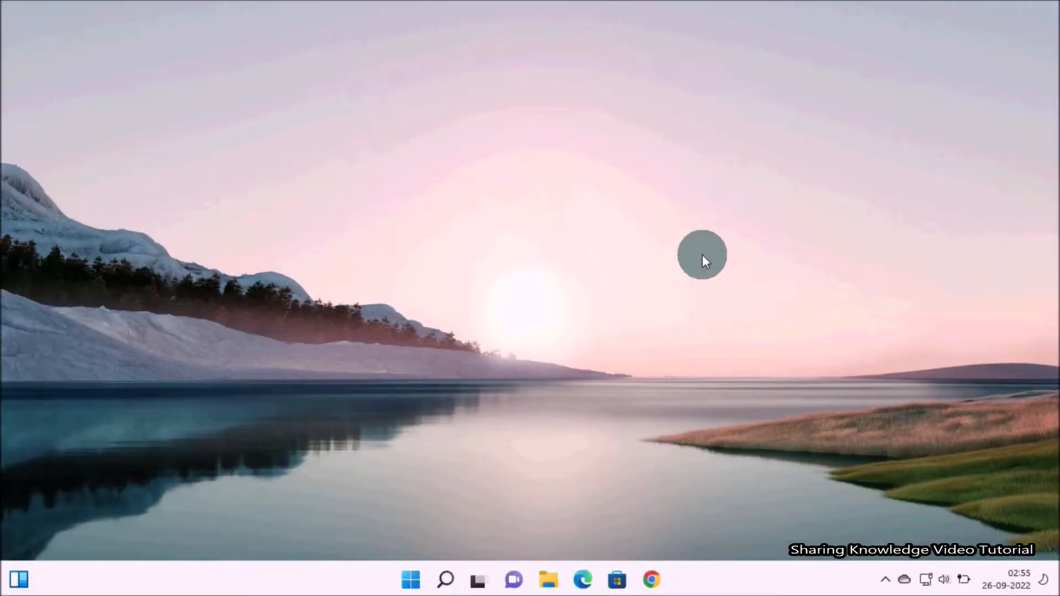
mouse_move(783, 371)
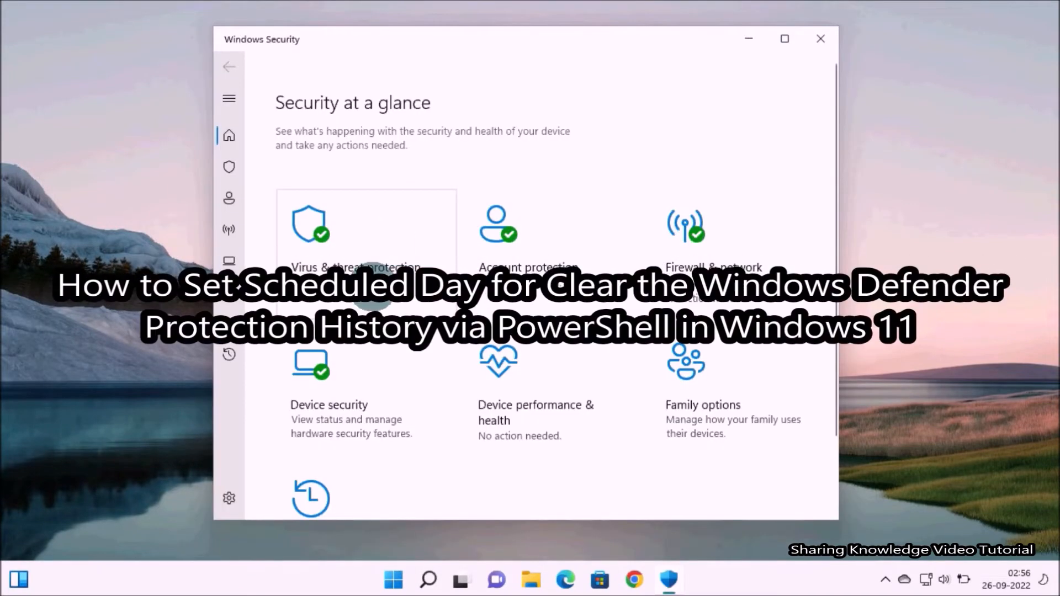
- View the Defender Protection history list under Virus & threat protection
click(353, 229)
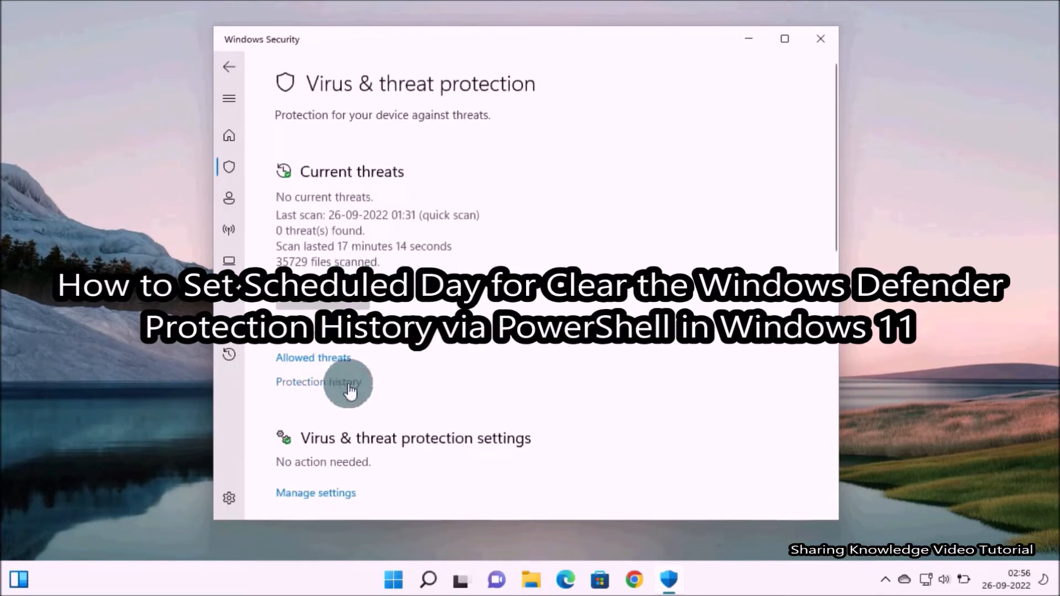
click(319, 382)
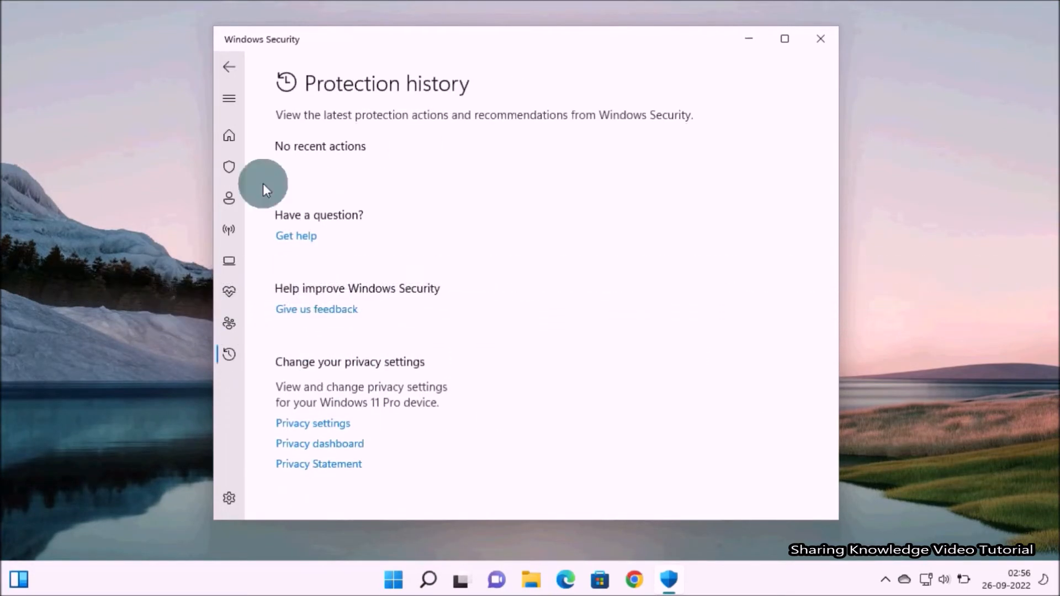
mouse_move(674, 62)
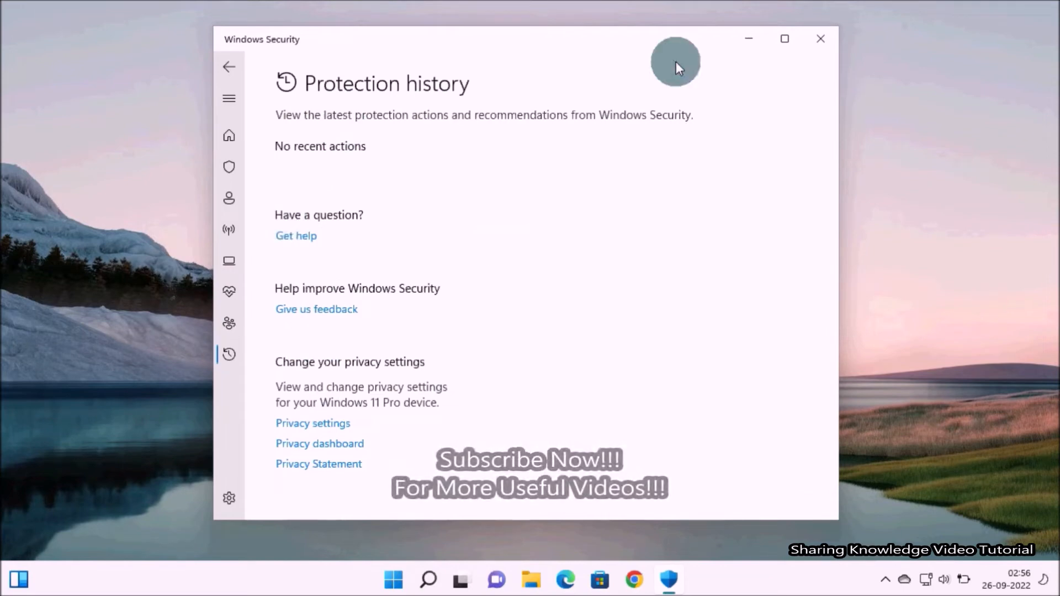
mouse_move(639, 44)
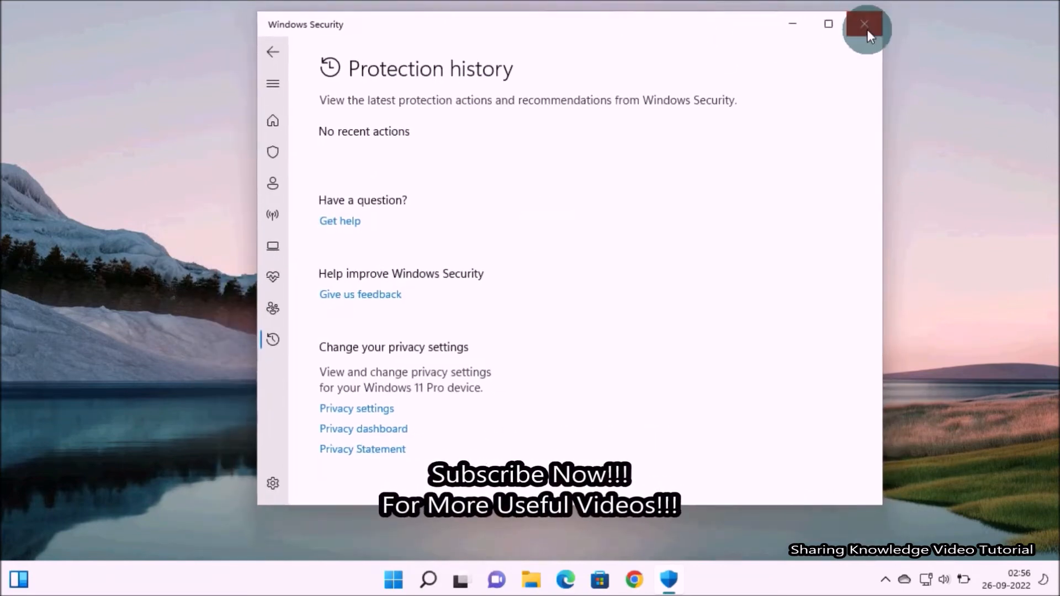
- Close Windows Security and launch 'powershell' from Windows Search as administrator
click(864, 25)
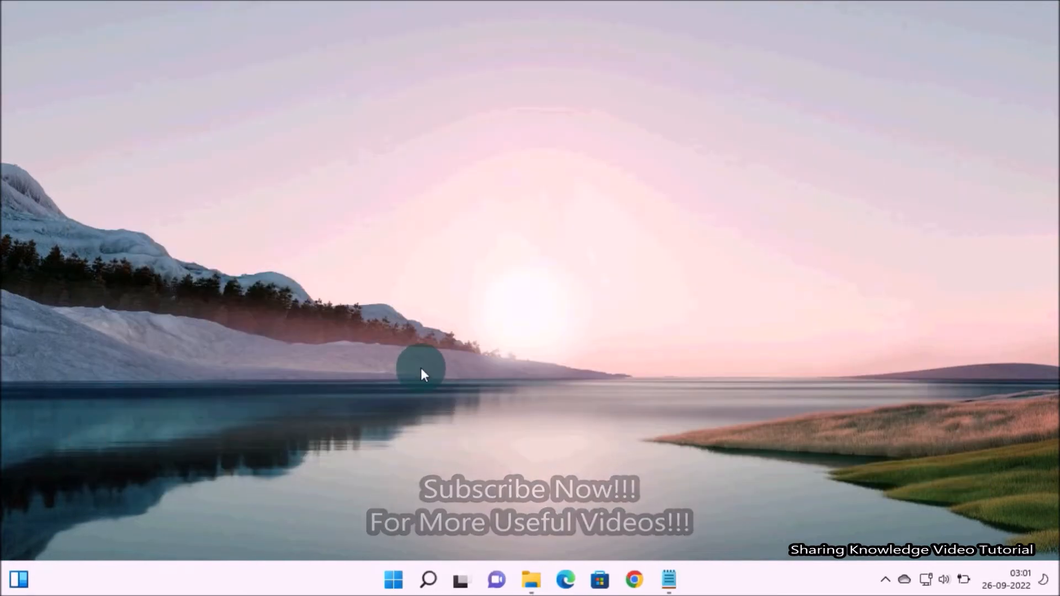
key(Win+q)
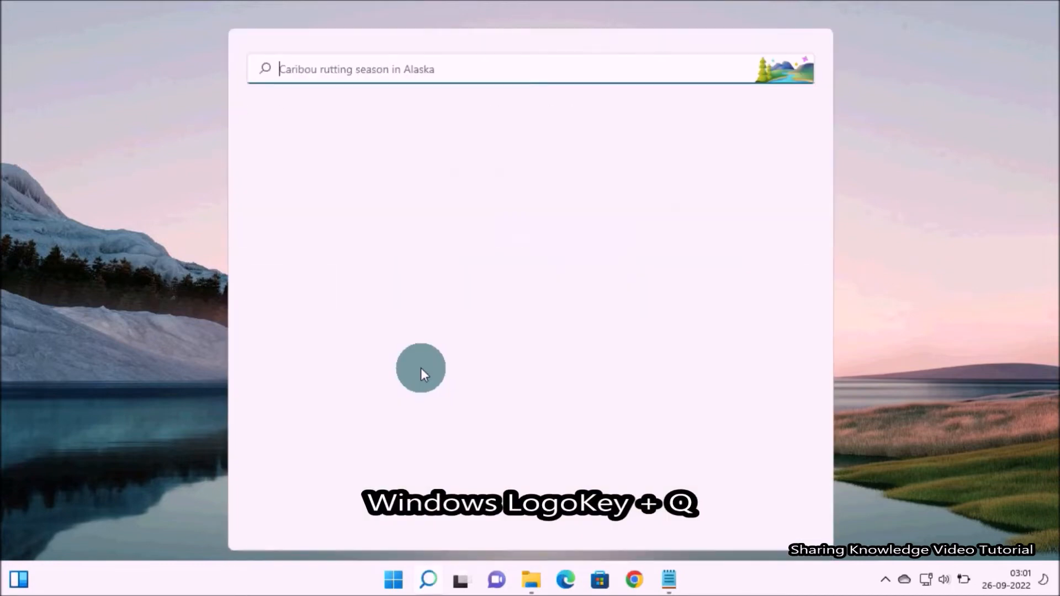
text(p)
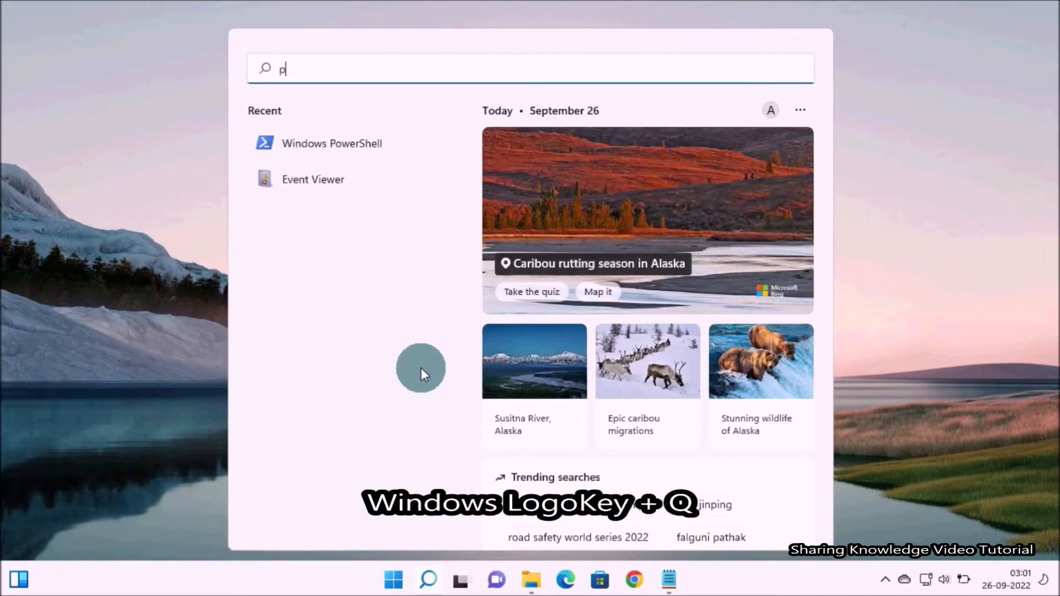
text(owers)
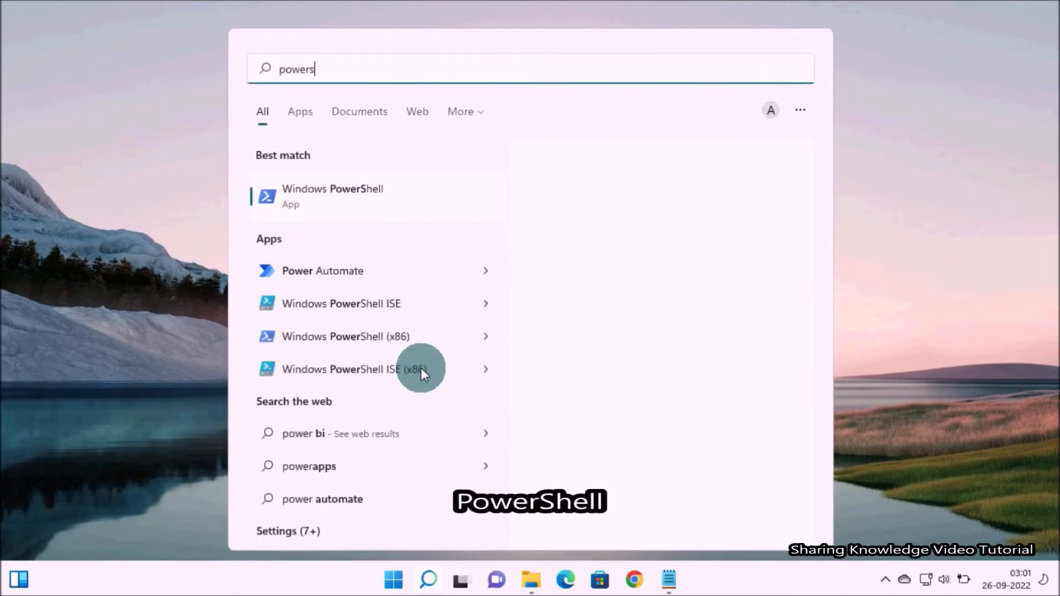
text(hell)
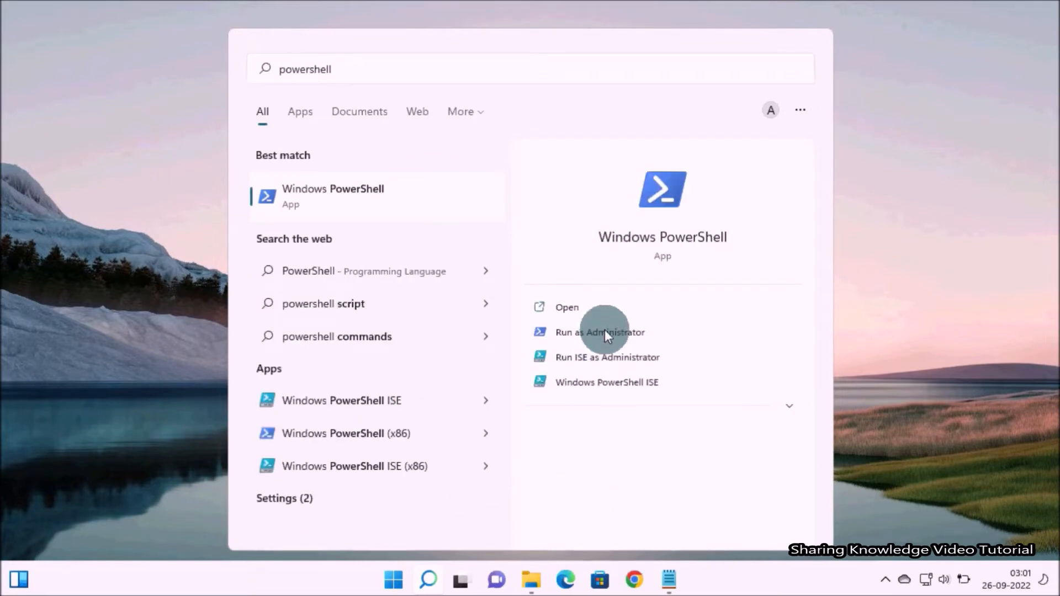
click(600, 332)
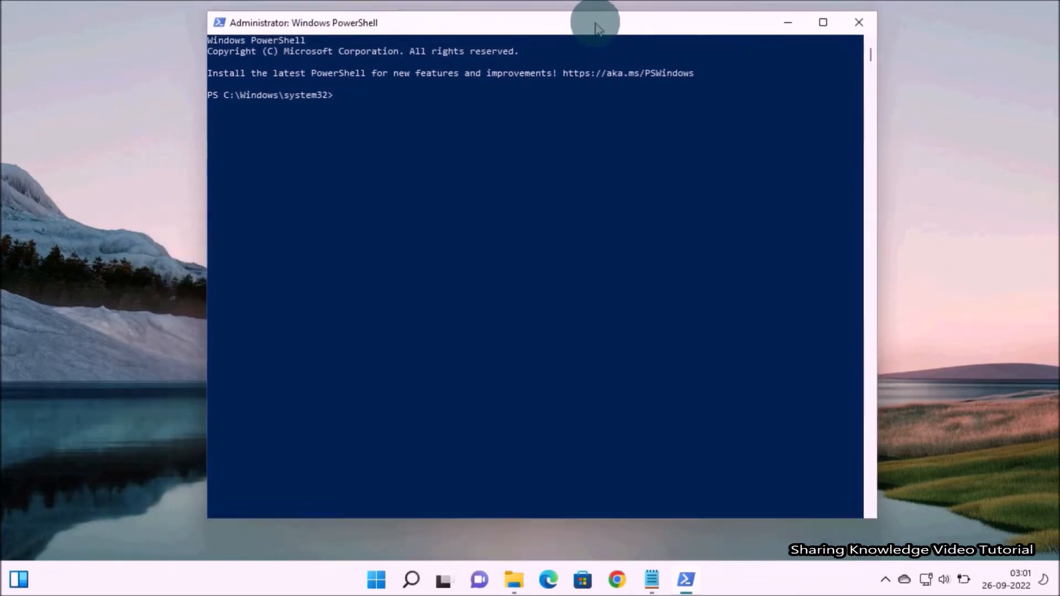
- Run Set-MpPreference -ScanPurgeItemsAfterDelay 14 so protection history clears after 14 days
text(Set-MpPreference -ScanPurgeItemsAfterDelay 14)
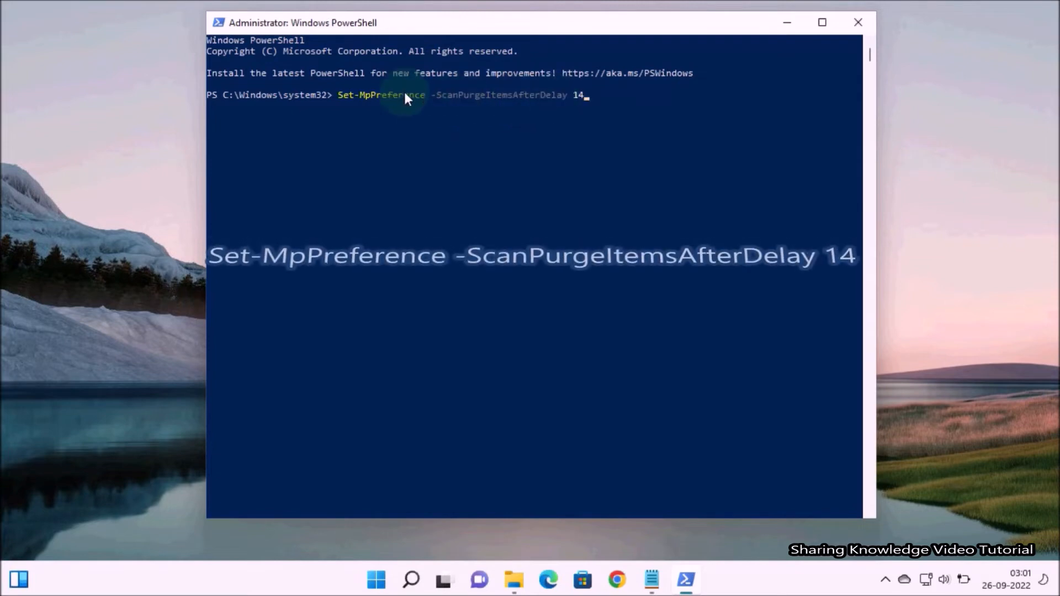
mouse_move(346, 111)
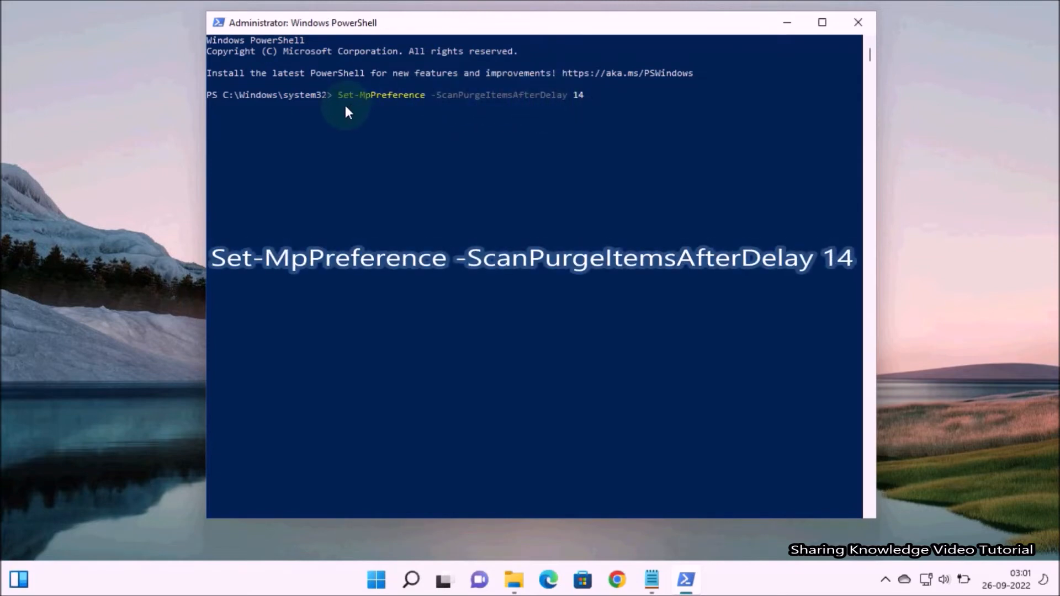
mouse_move(533, 122)
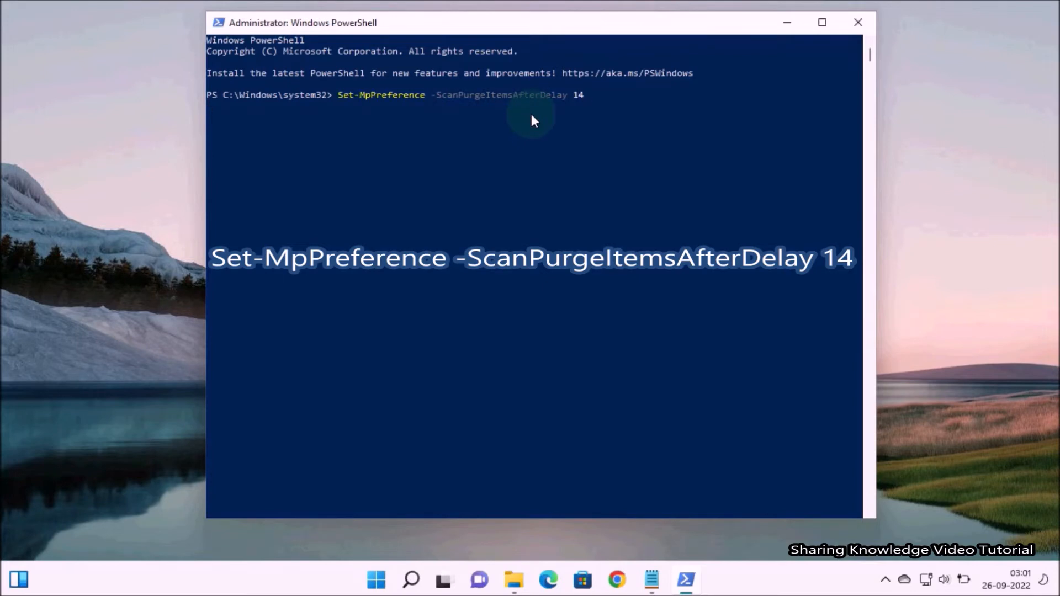
mouse_move(586, 109)
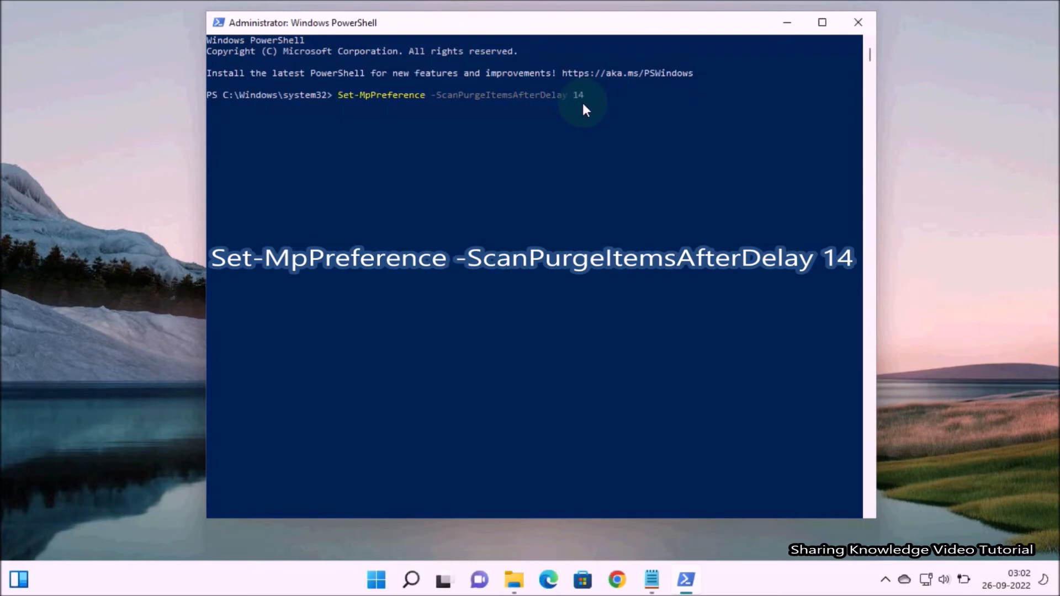
key(Return)
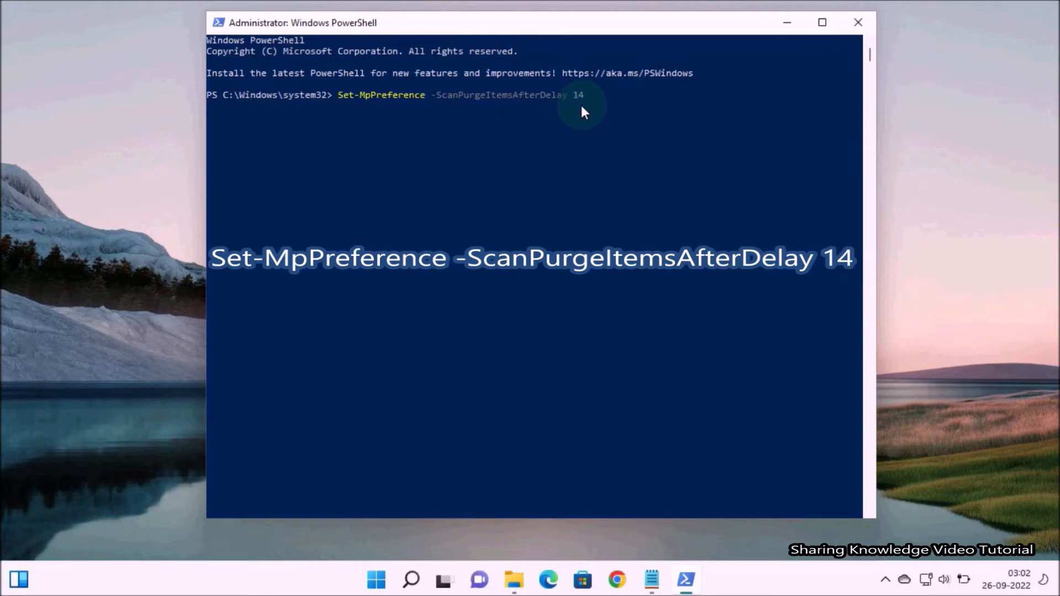
key(Return)
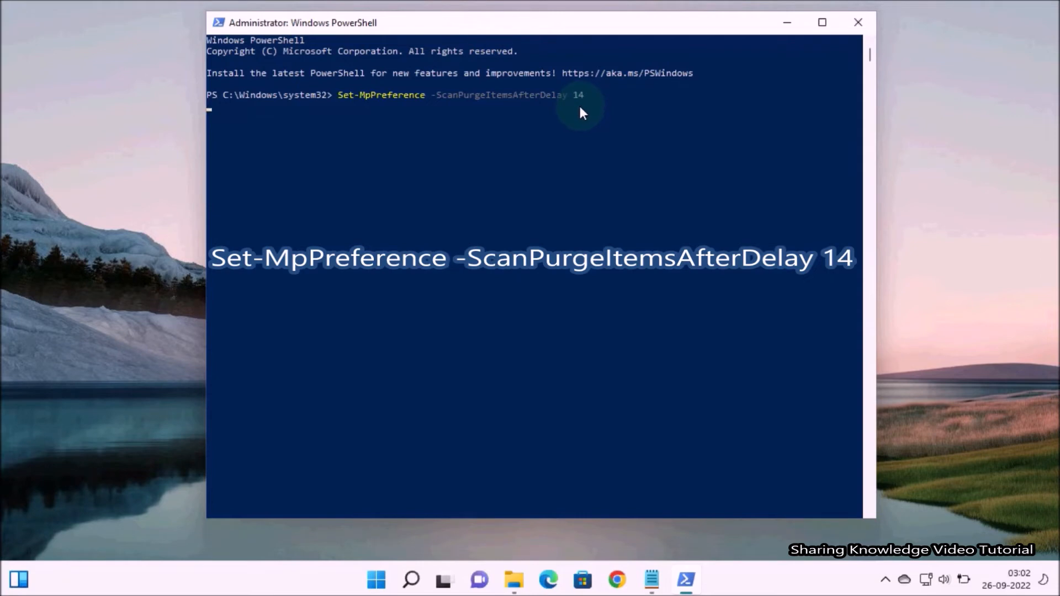
key(Return)
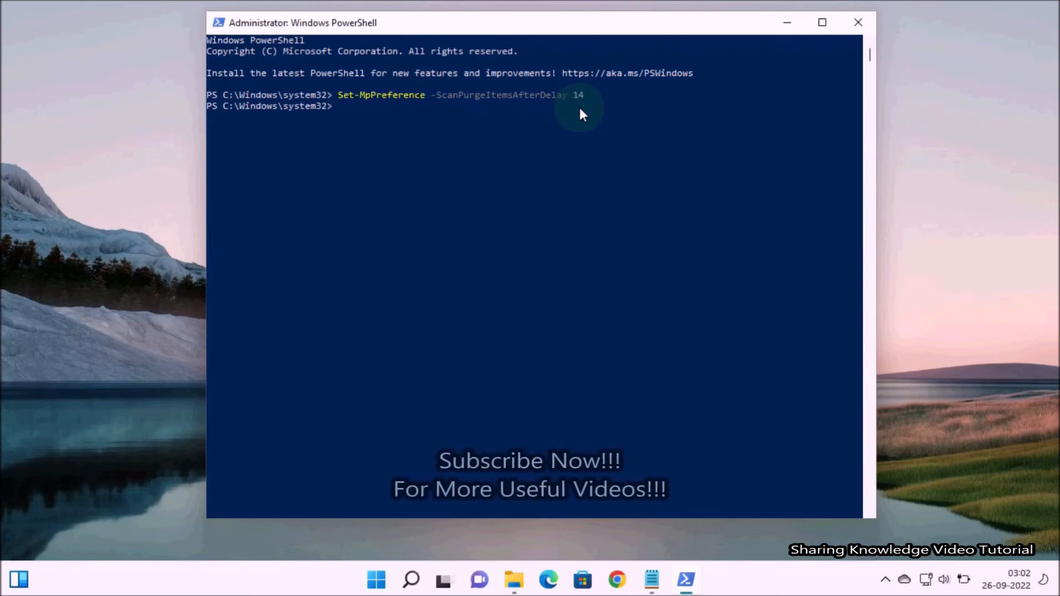
mouse_move(369, 131)
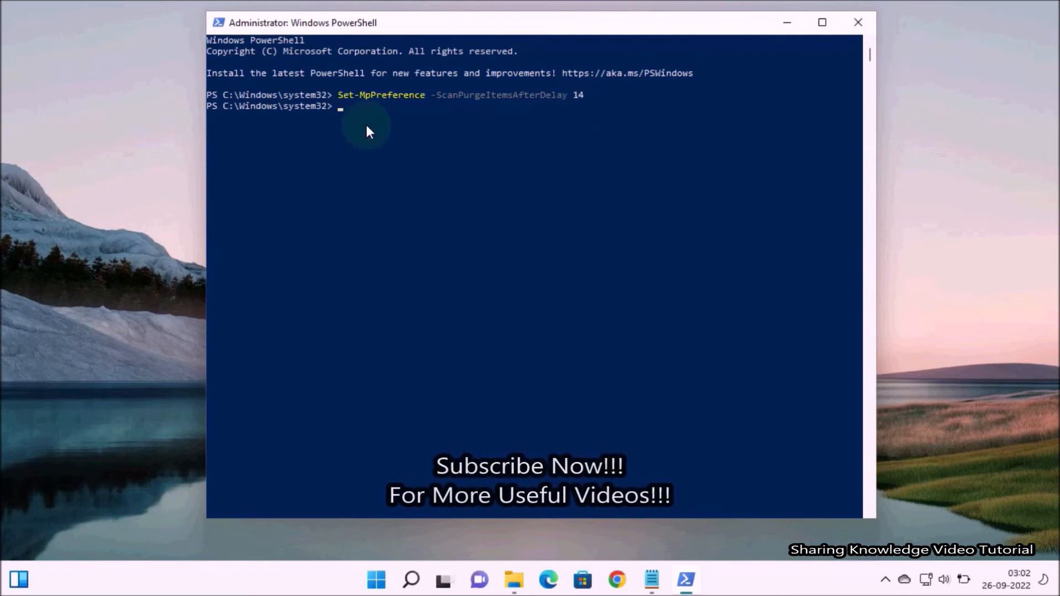
mouse_move(510, 118)
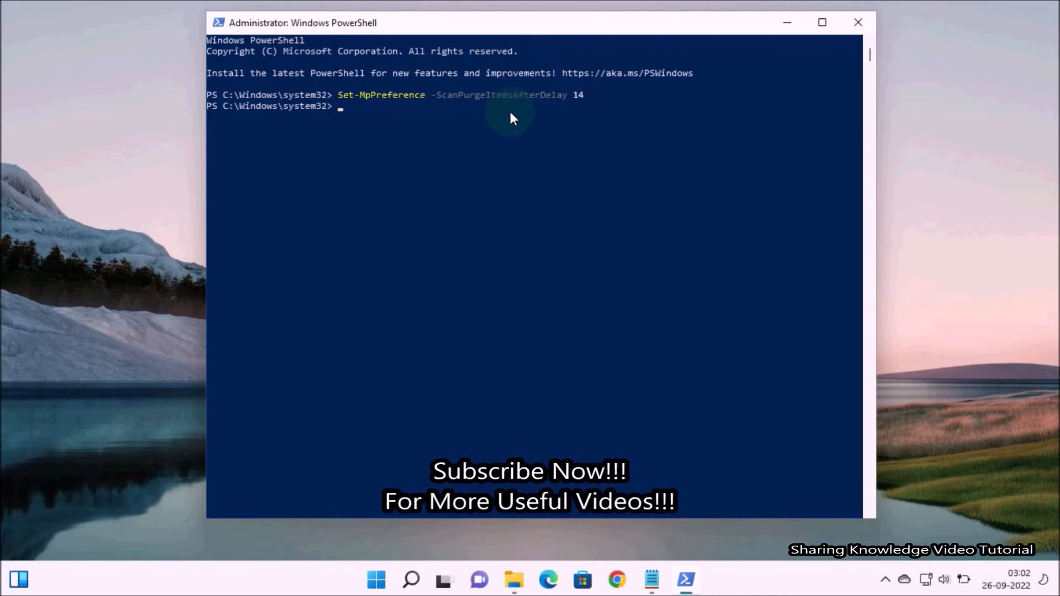
- End the administrator PowerShell session with exit, returning to the desktop
text(exi)
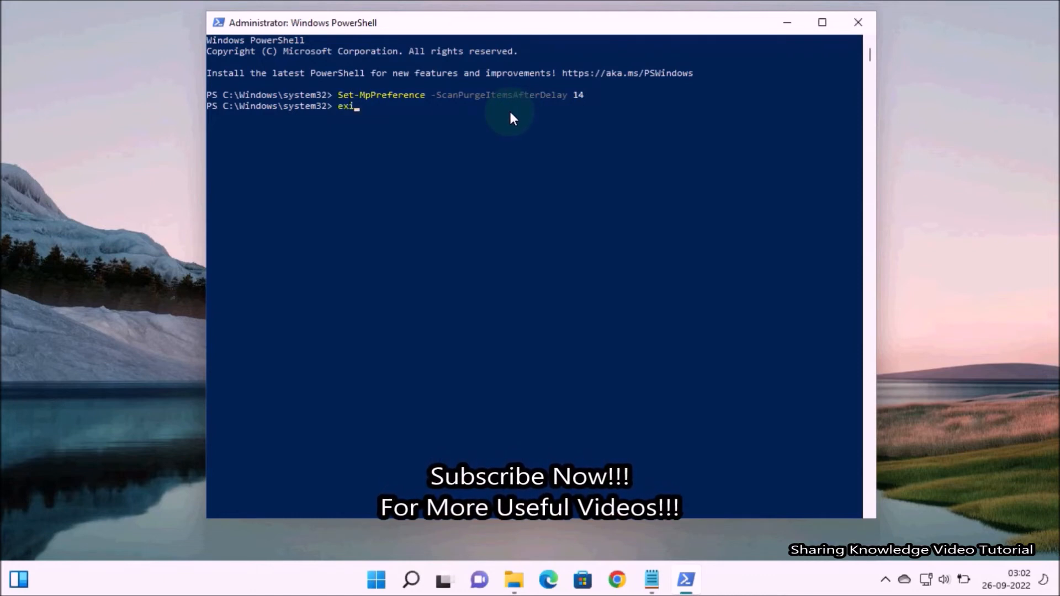
text(t)
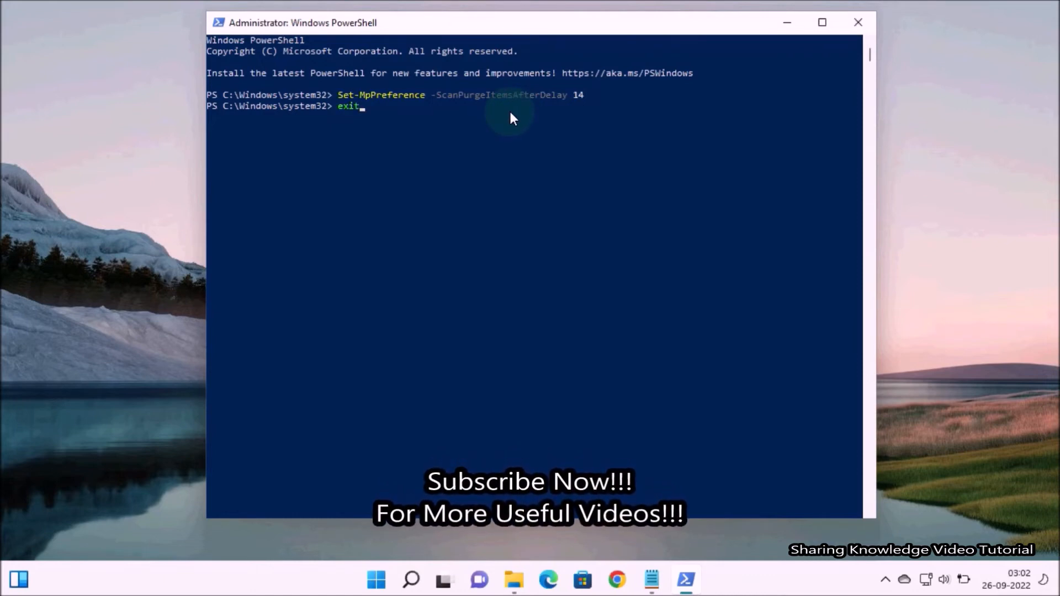
key(Return)
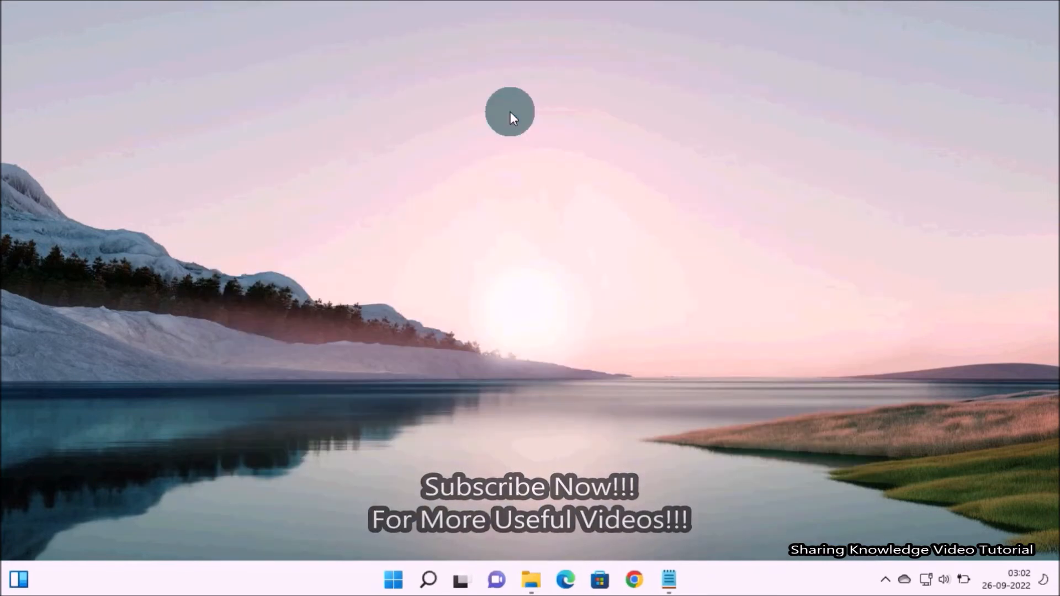